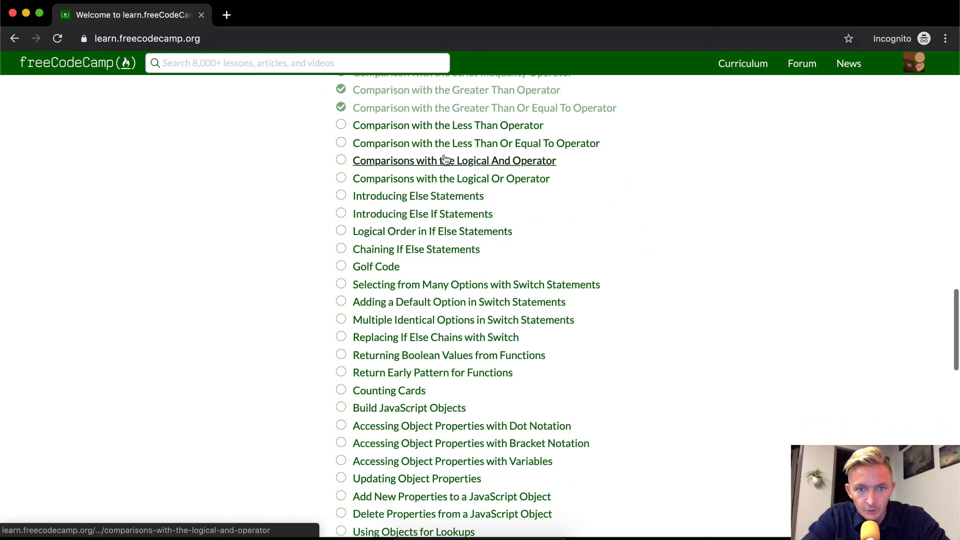
Step: Open the 'Comparison with the Less Than Operator' challenge from the curriculum list
{"action": "left_click", "coordinate": [447, 125]}
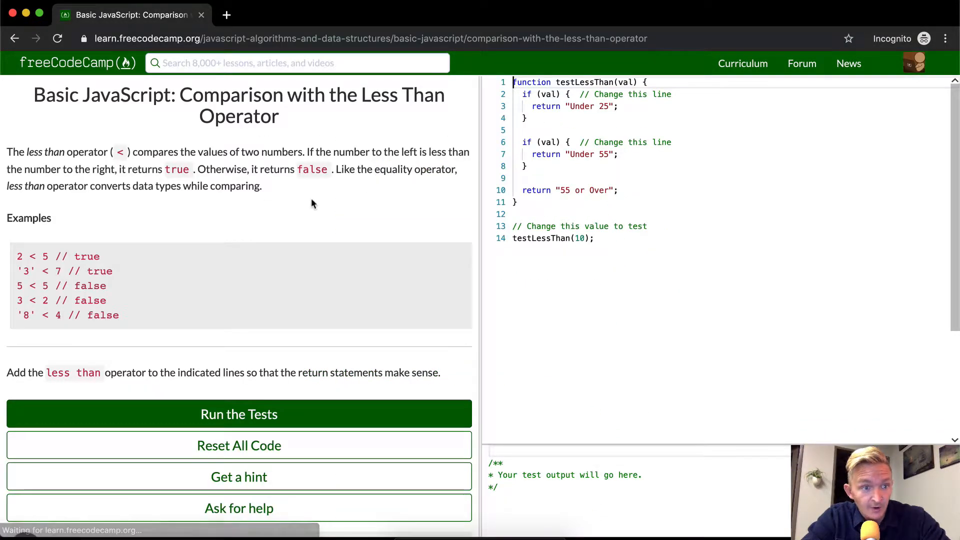
{"action": "mouse_move", "coordinate": [303, 156]}
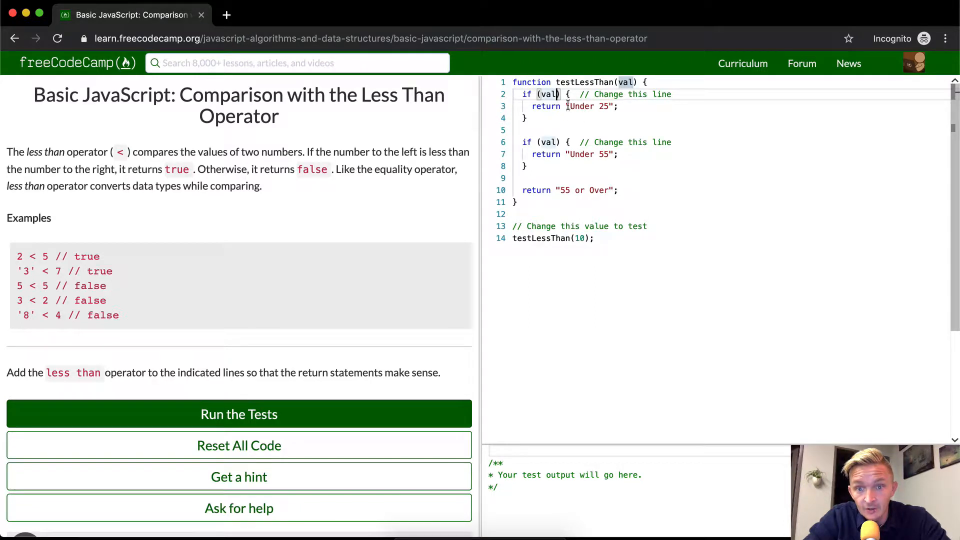
Step: Edit the two if conditions to read val < 25 and val < 55
{"action": "type", "text": "< 25"}
{"action": "left_click", "coordinate": [731, 142]}
{"action": "type", "text": " 55"}
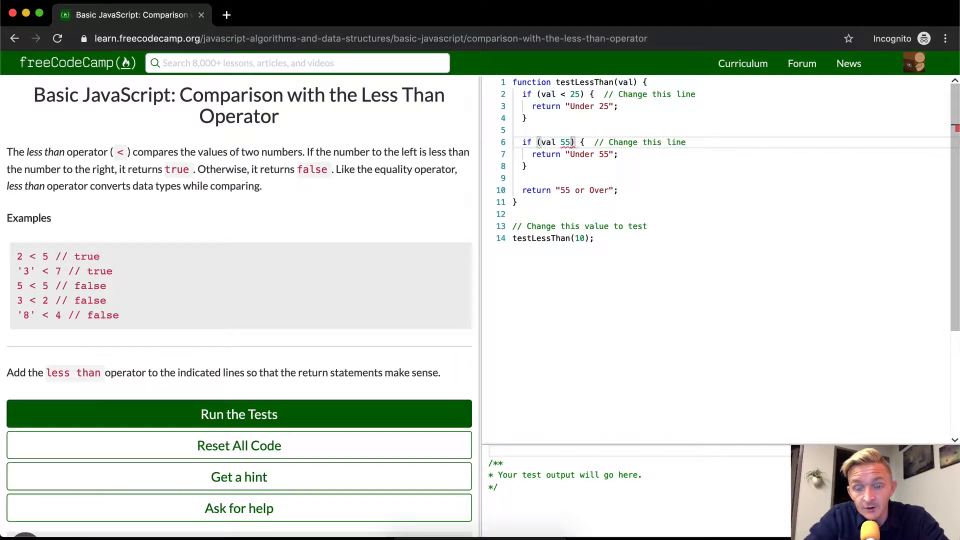
{"action": "left_click", "coordinate": [239, 414]}
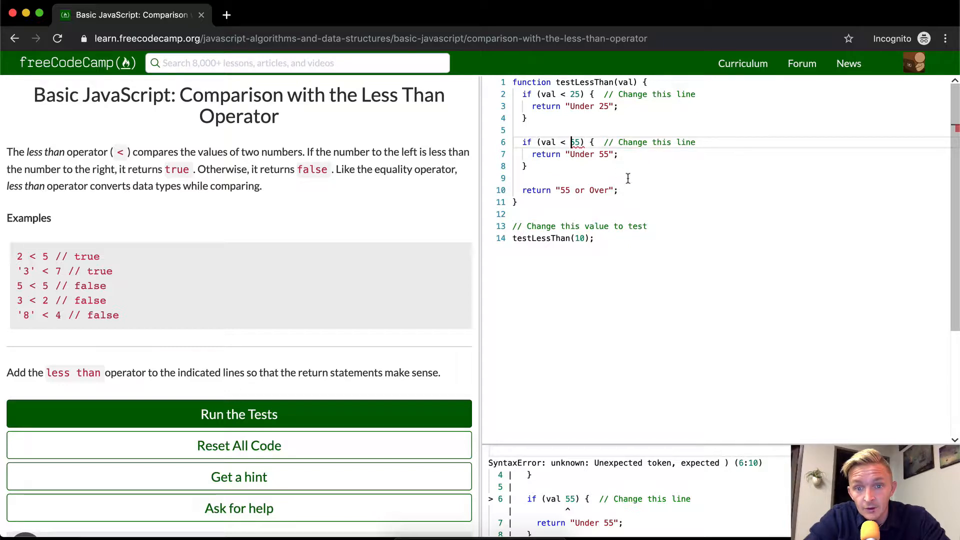
{"action": "type", "text": "<"}
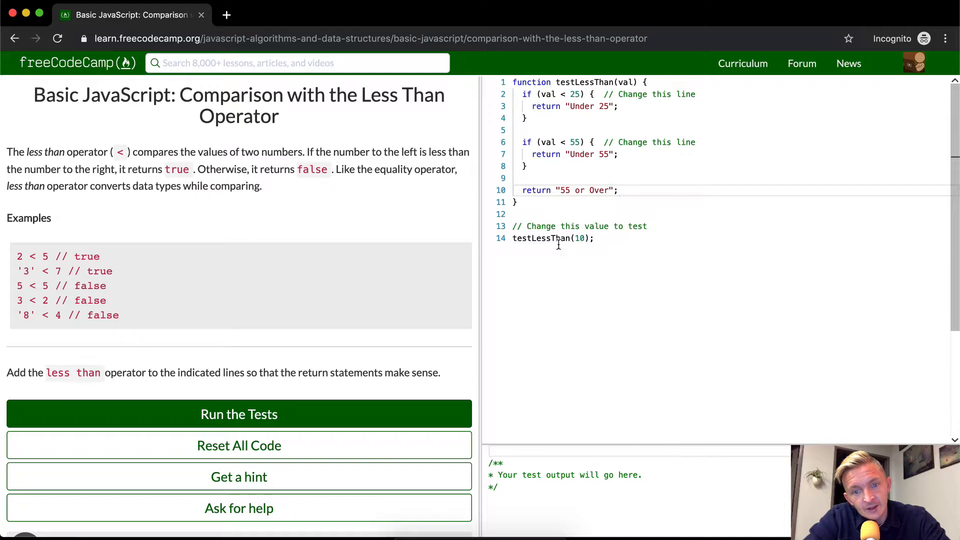
Step: Log testLessThan's result for 10, 100 and 30, then run the tests so they pass
{"action": "type", "text": "console.log("}
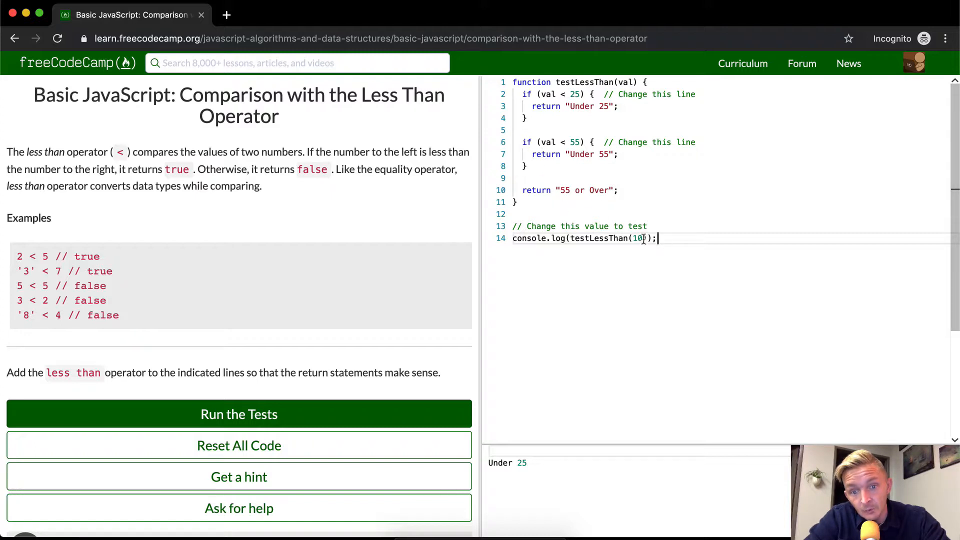
{"action": "type", "text": "-"}
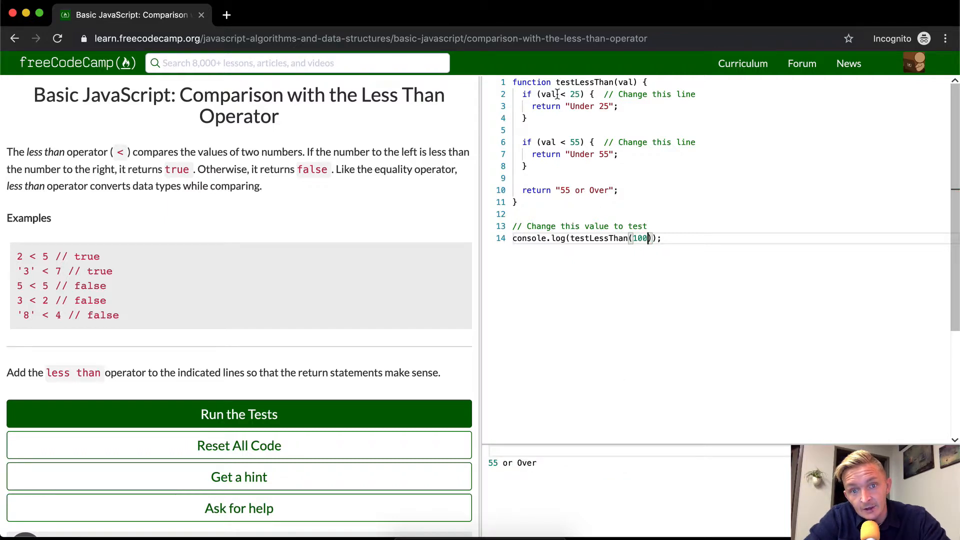
{"action": "mouse_move", "coordinate": [545, 142]}
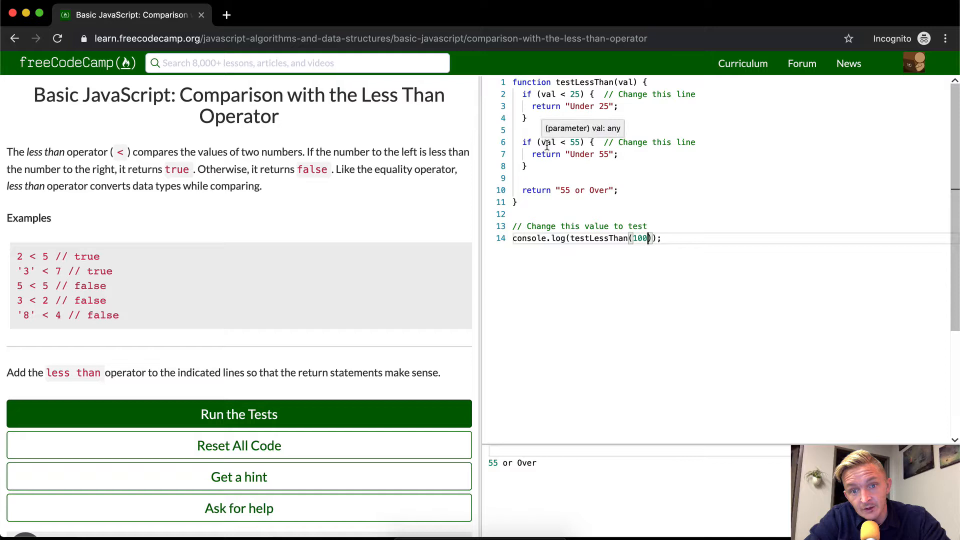
{"action": "mouse_move", "coordinate": [573, 142]}
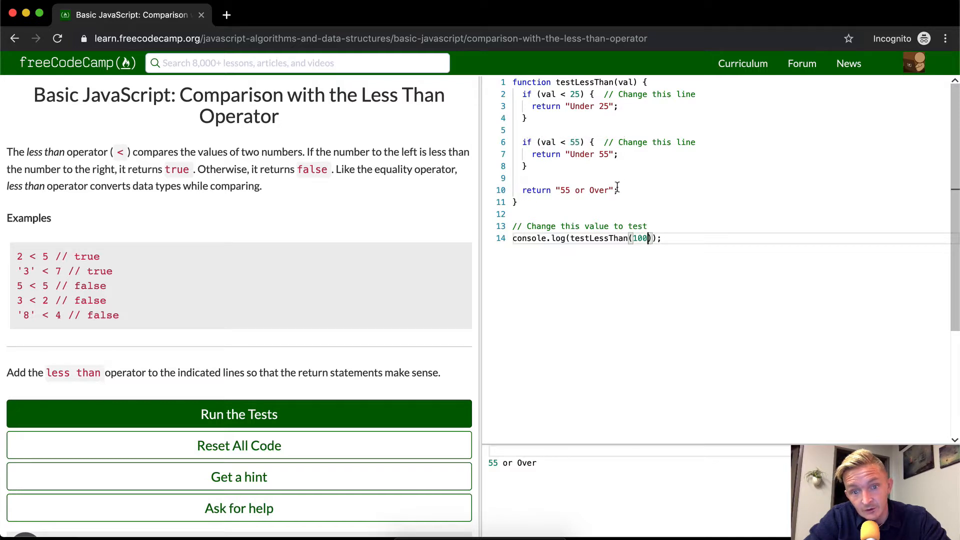
{"action": "type", "text": "30"}
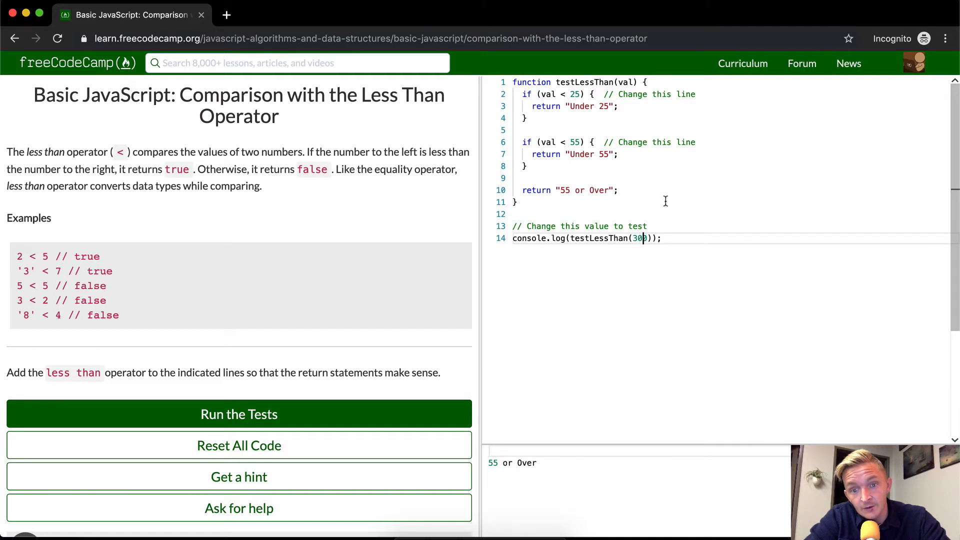
{"action": "left_click", "coordinate": [239, 414]}
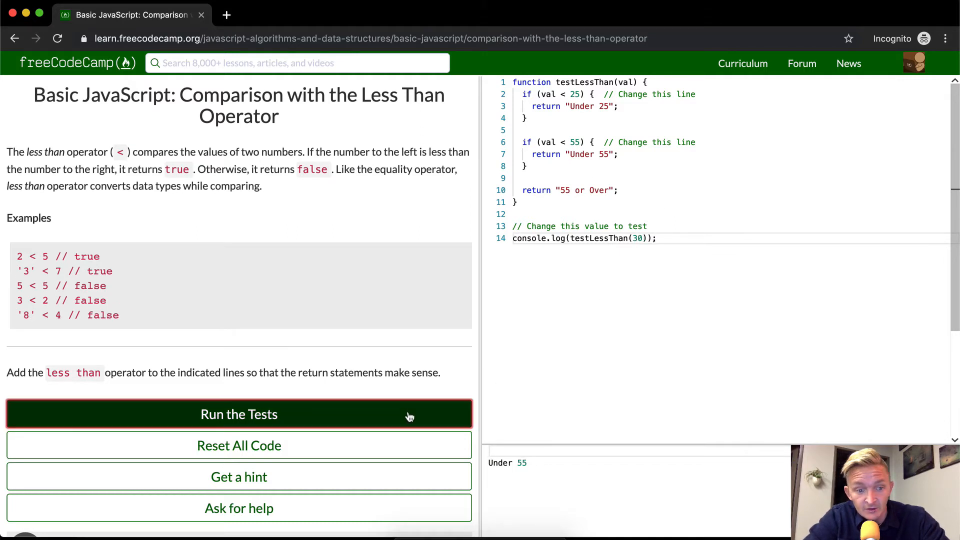
{"action": "left_click", "coordinate": [239, 414]}
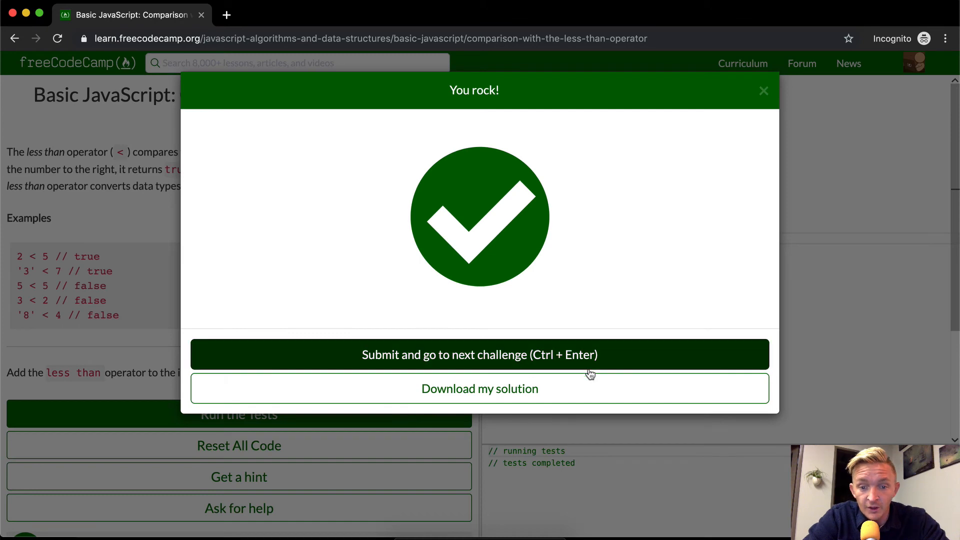
{"action": "mouse_move", "coordinate": [693, 274]}
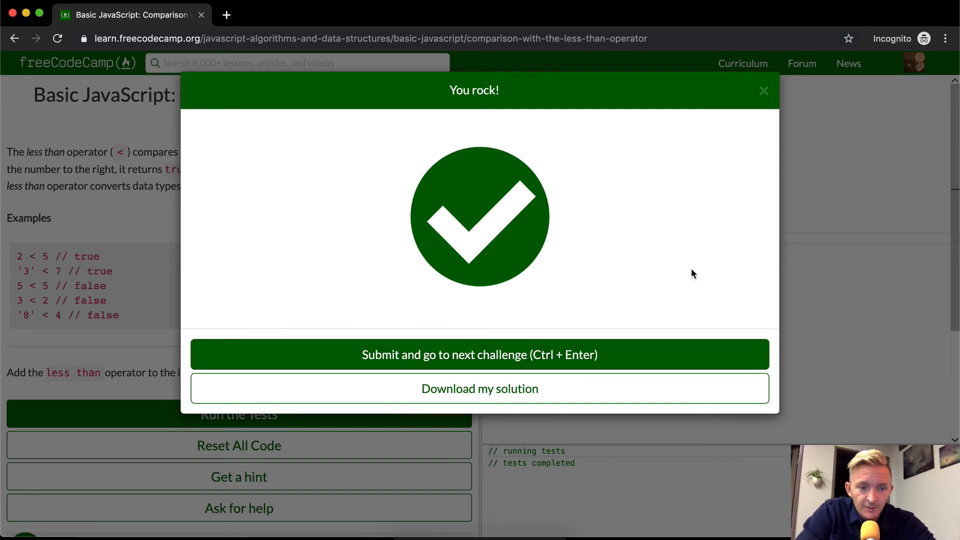